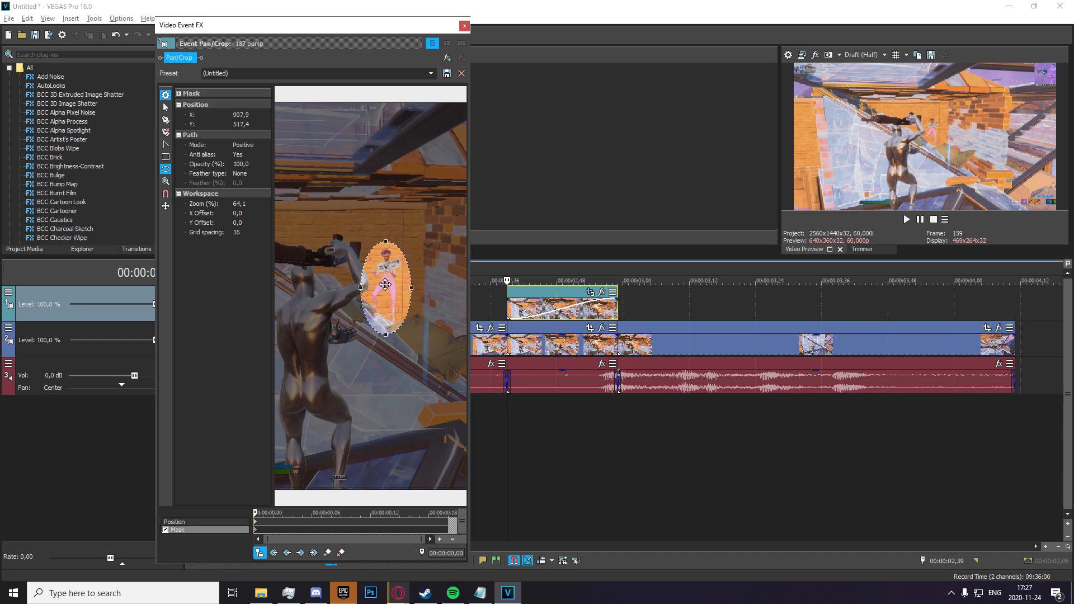
Set the mask's Feather type to Both so the ellipse around the enemy softens on both edges.
{"action": "left_click", "coordinate": [249, 172]}
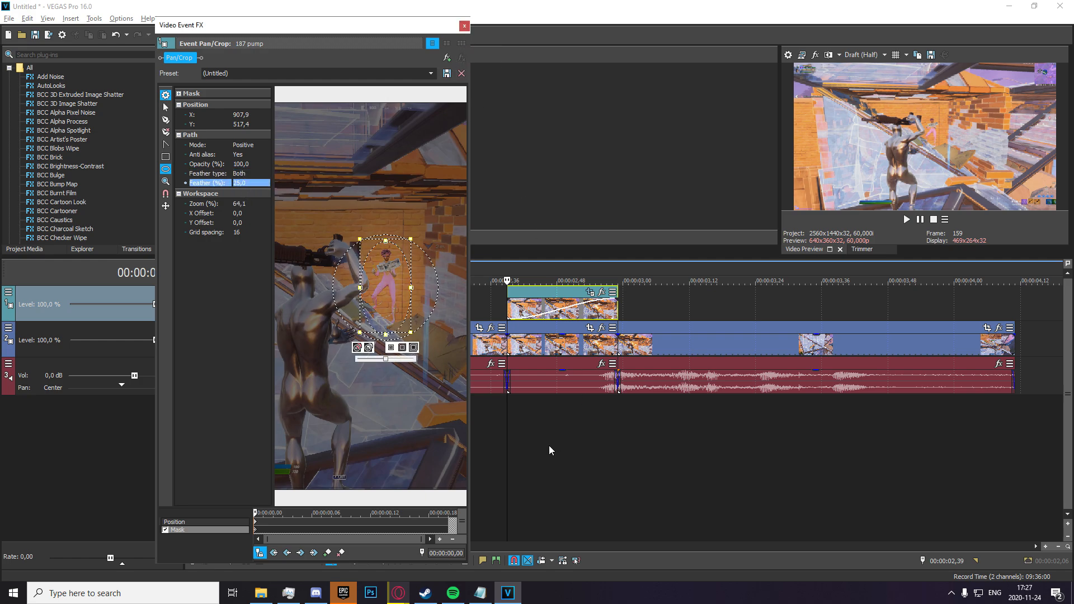
{"action": "left_click", "coordinate": [463, 26]}
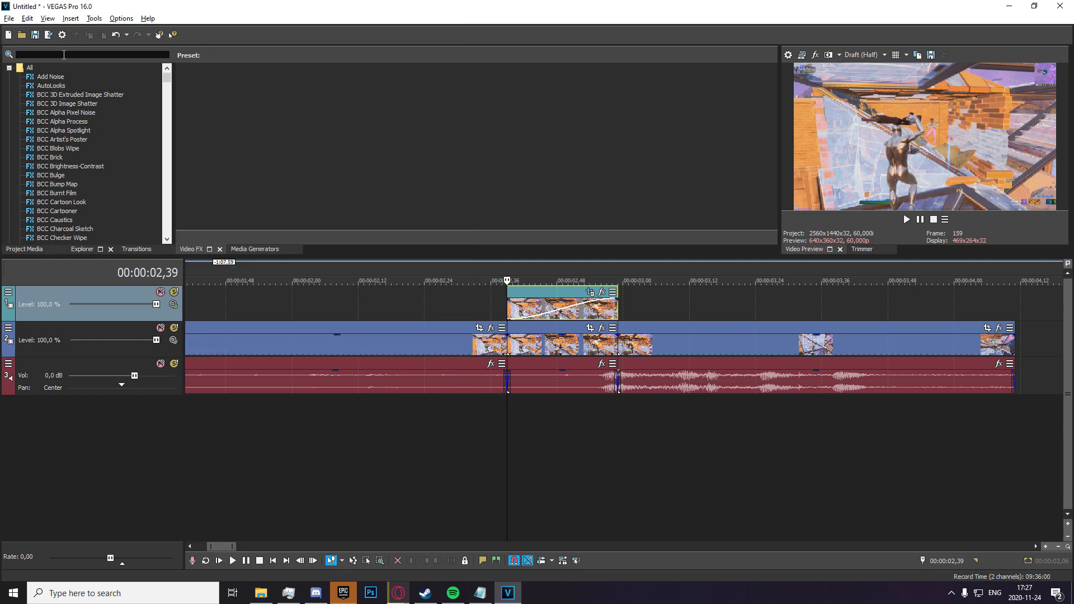
Apply Sapphire S_Glow from a 'glow' search, set its Color to red and play back to check.
{"action": "type", "text": "glow"}
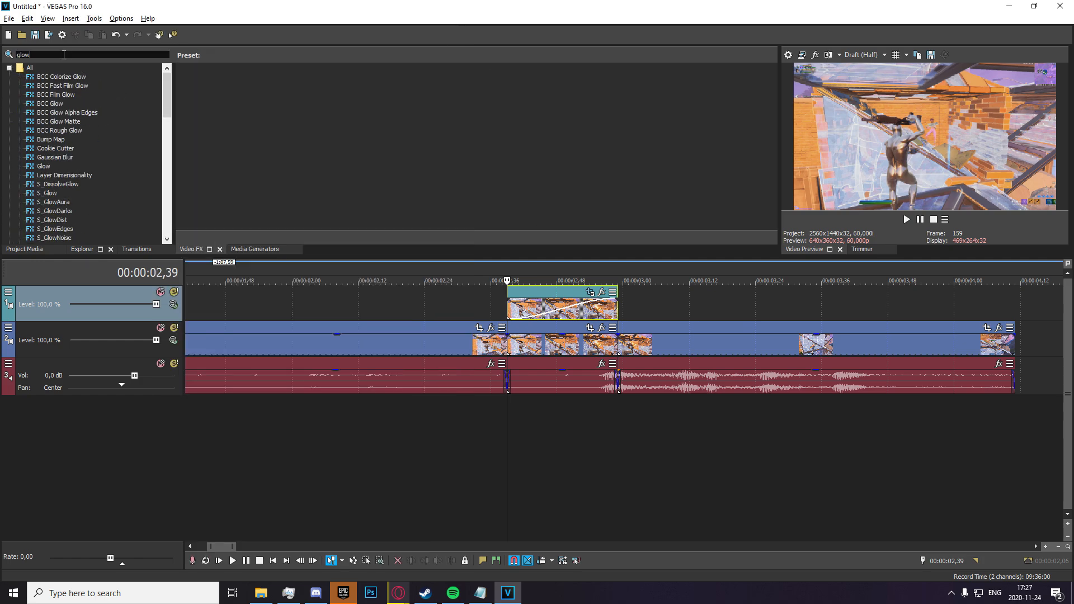
{"action": "left_click", "coordinate": [47, 140]}
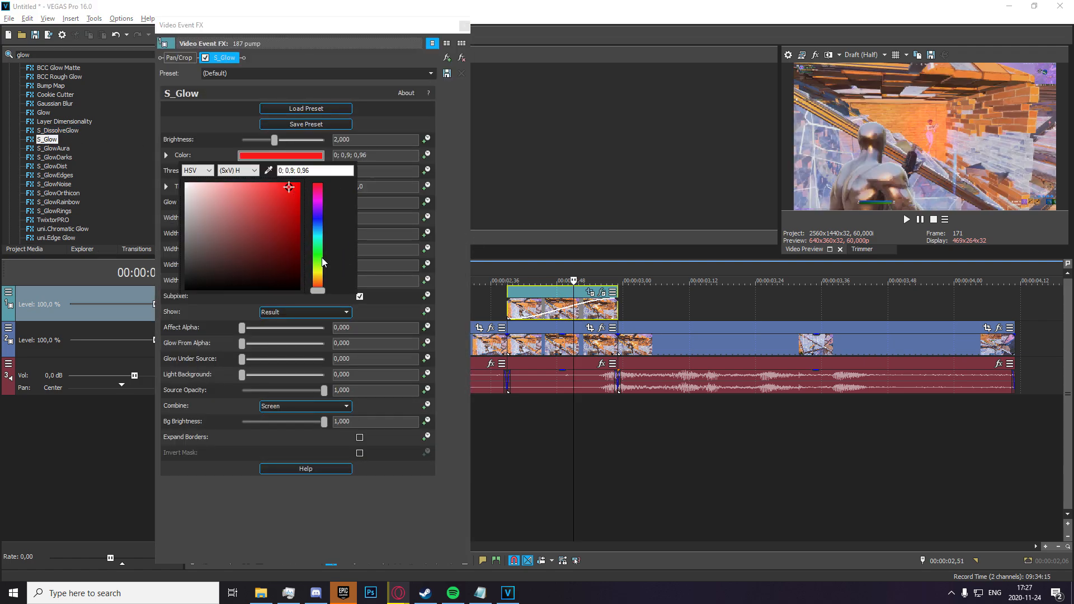
{"action": "left_click", "coordinate": [317, 190]}
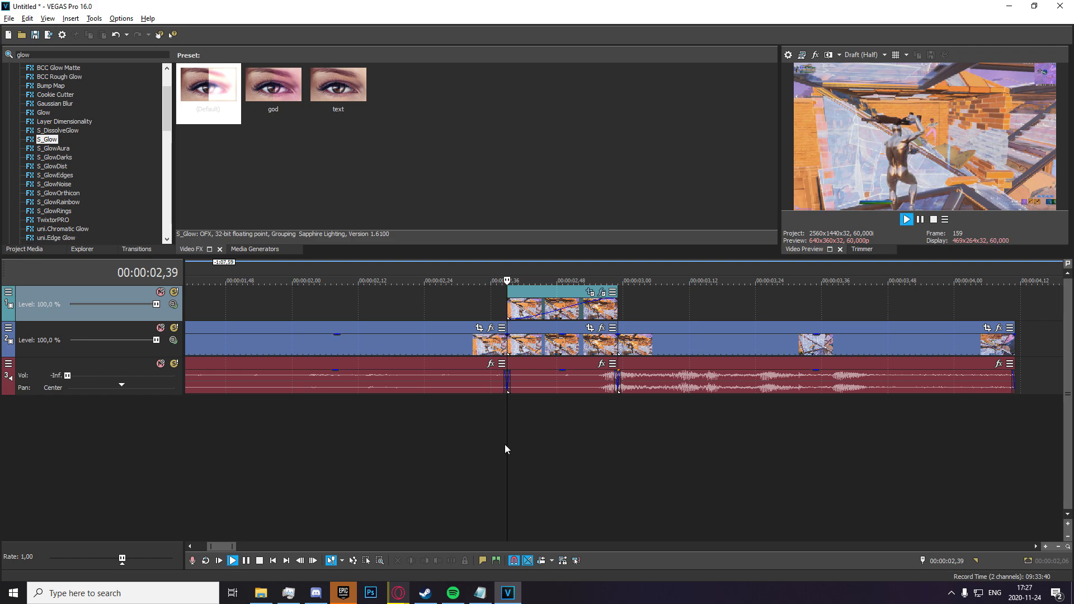
{"action": "left_click", "coordinate": [233, 560]}
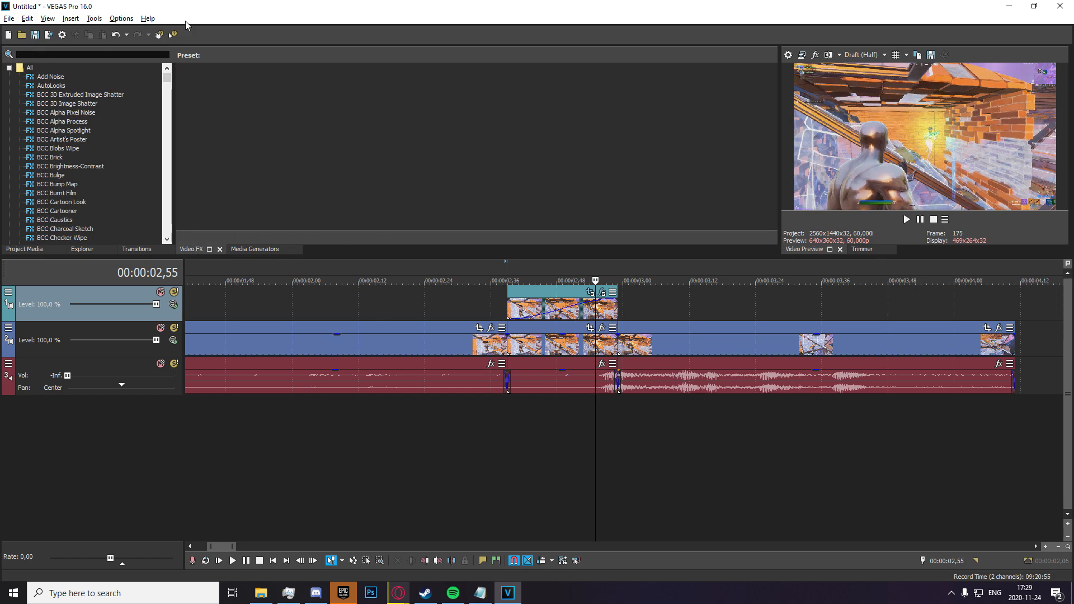
Apply S_Shake from a 'shake' search and expand Y Shake to edit its vertical amplitude values.
{"action": "type", "text": "shake"}
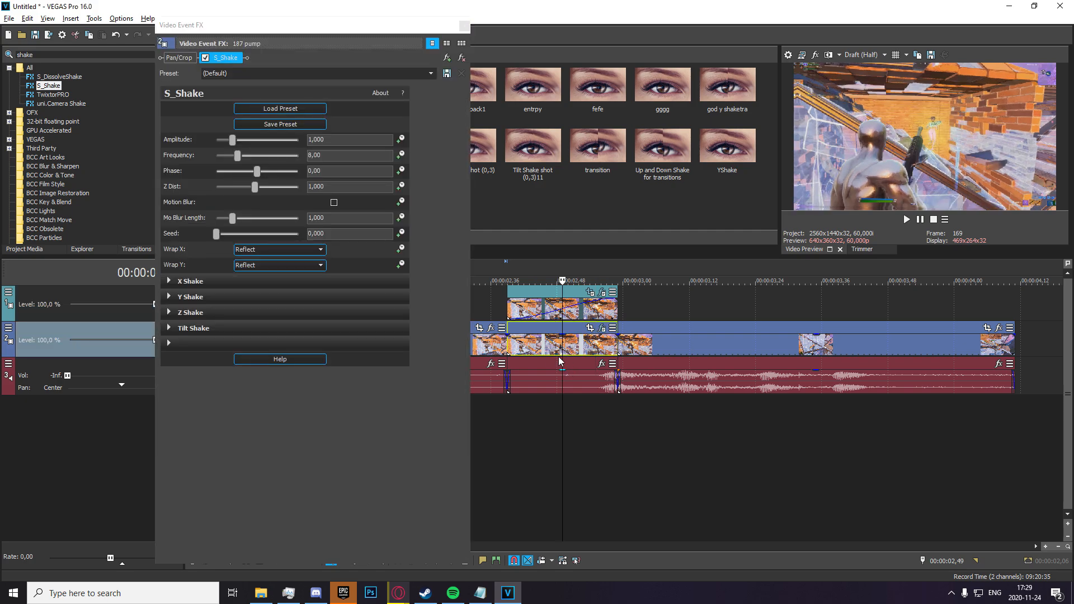
{"action": "left_click", "coordinate": [169, 281]}
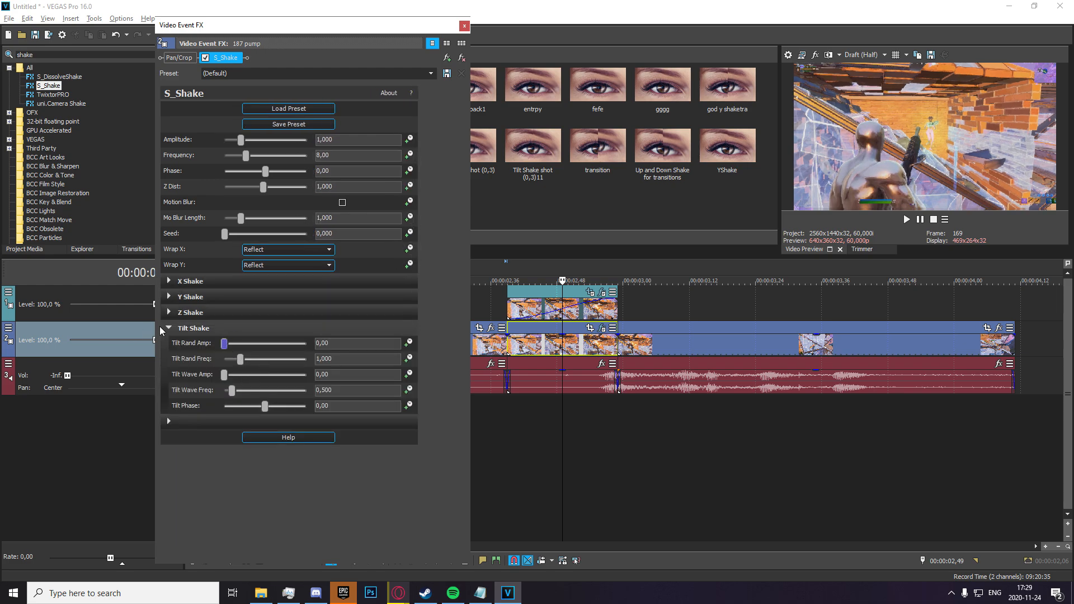
{"action": "left_click", "coordinate": [169, 296]}
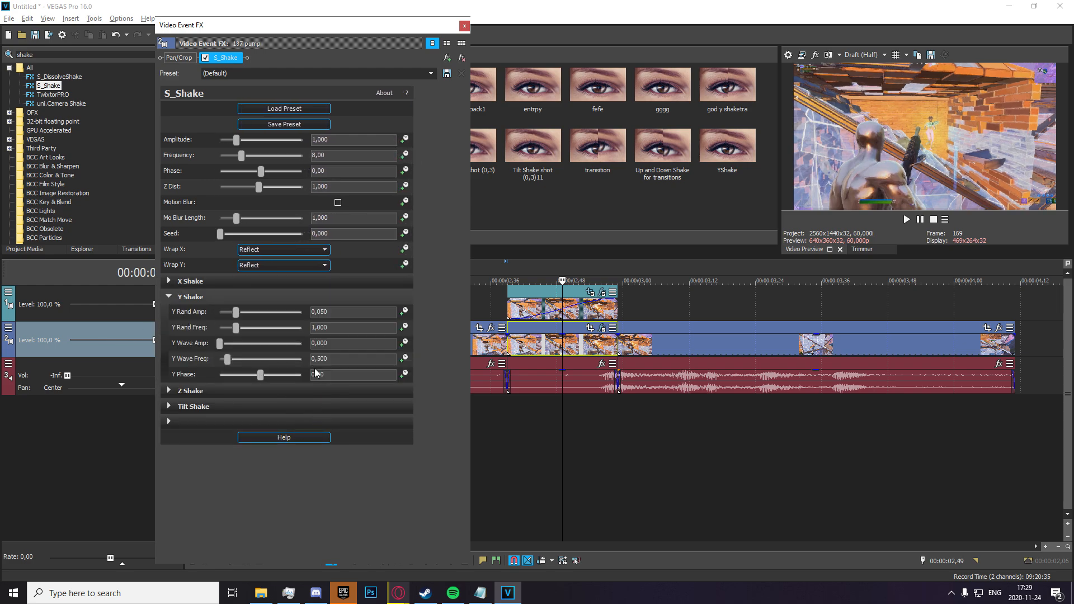
{"action": "triple_click", "coordinate": [353, 344]}
{"action": "type", "text": "0,050"}
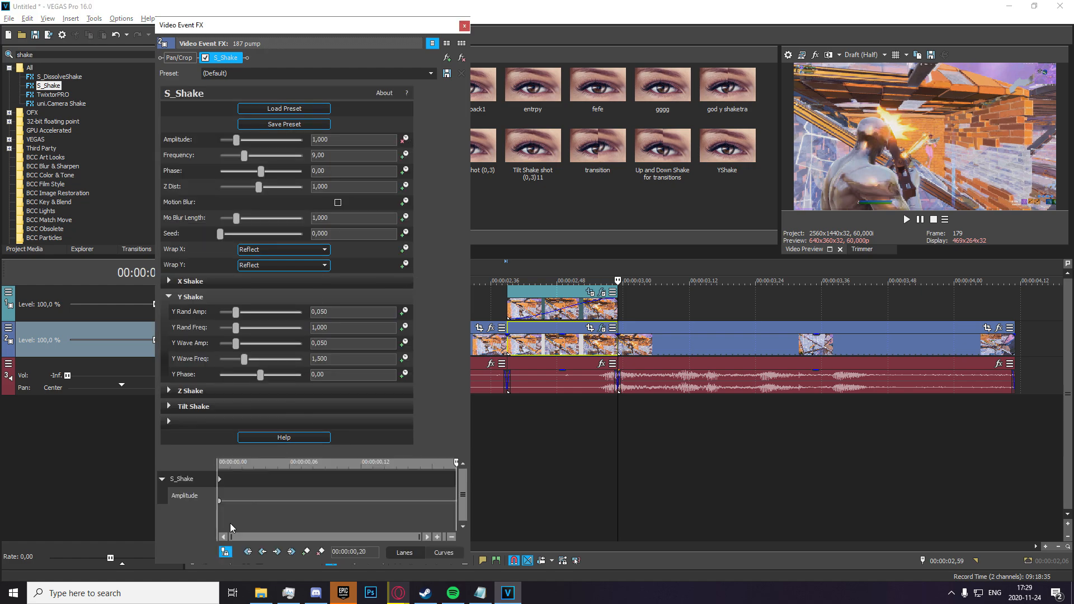
Set the Amplitude keyframe value at the effect's start and play the clip back to check the shake.
{"action": "left_click", "coordinate": [185, 495]}
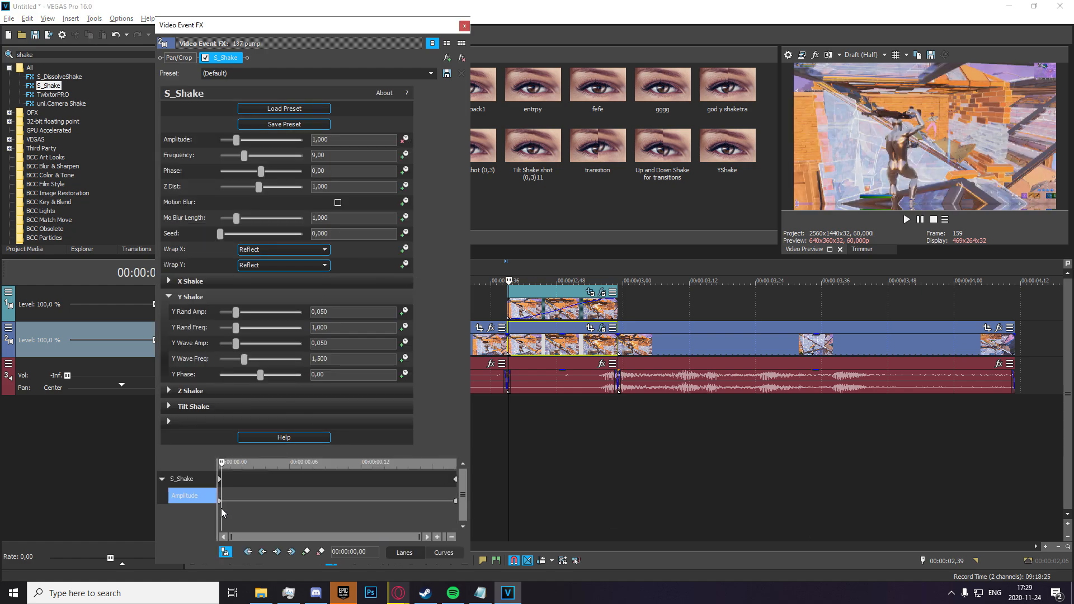
{"action": "left_click", "coordinate": [221, 512]}
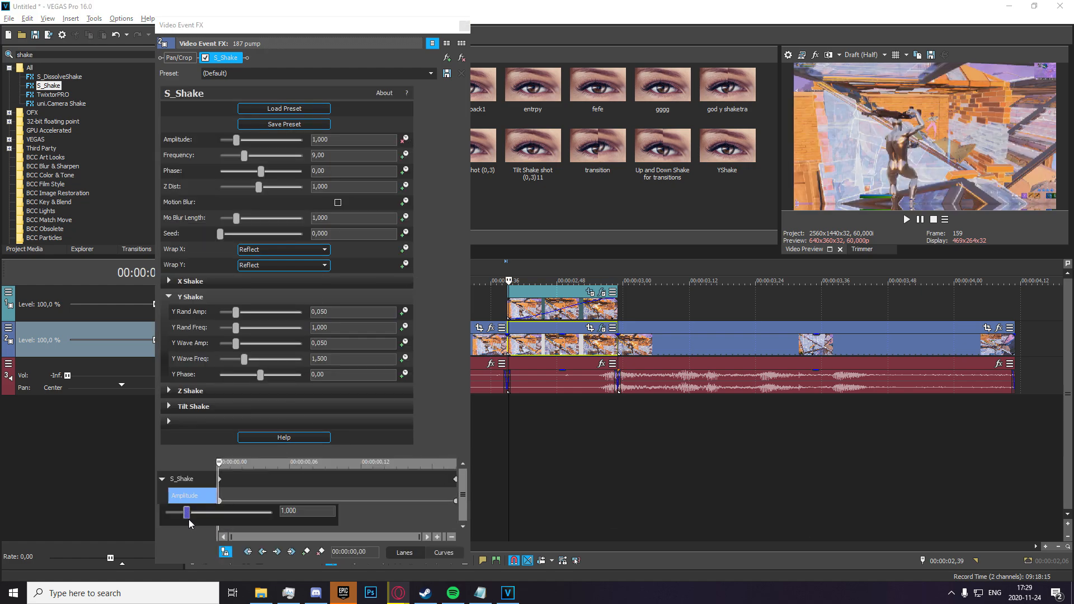
{"action": "right_click", "coordinate": [188, 511]}
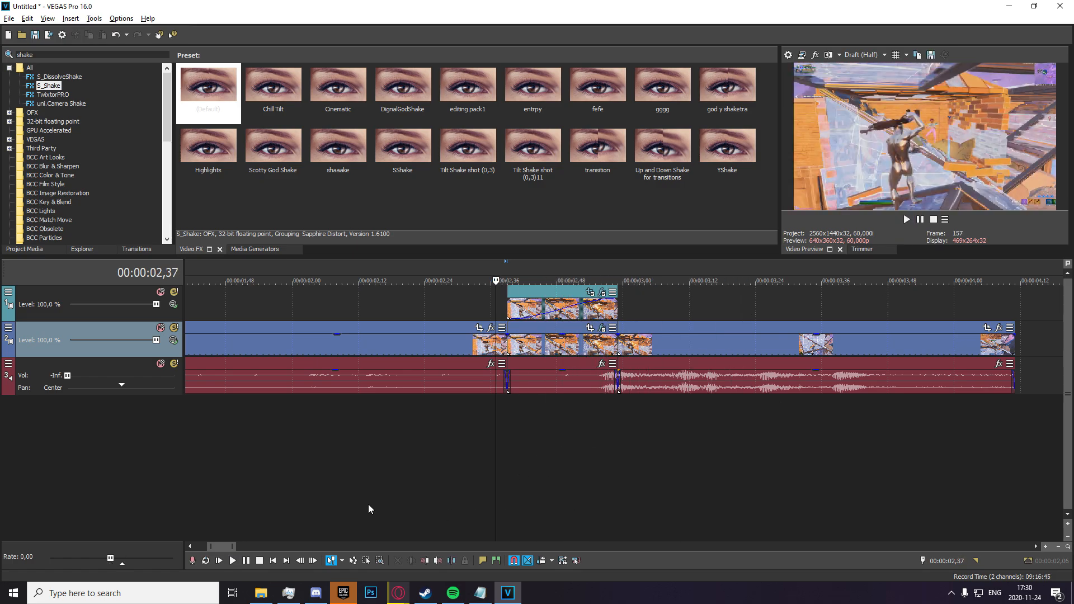
{"action": "left_click", "coordinate": [232, 560]}
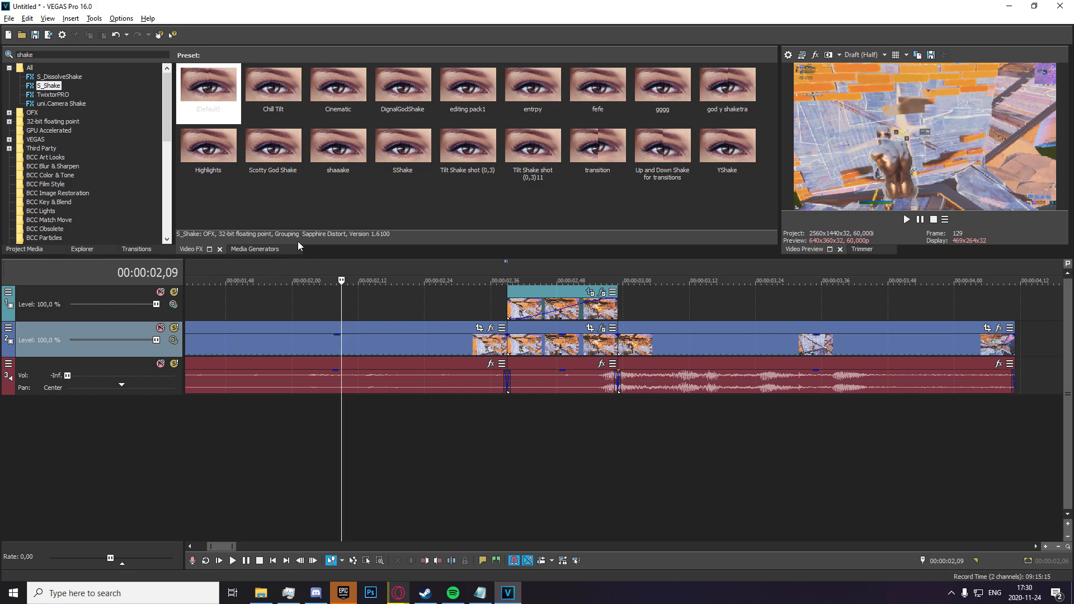
{"action": "left_click", "coordinate": [232, 560]}
{"action": "type", "text": "hotsp"}
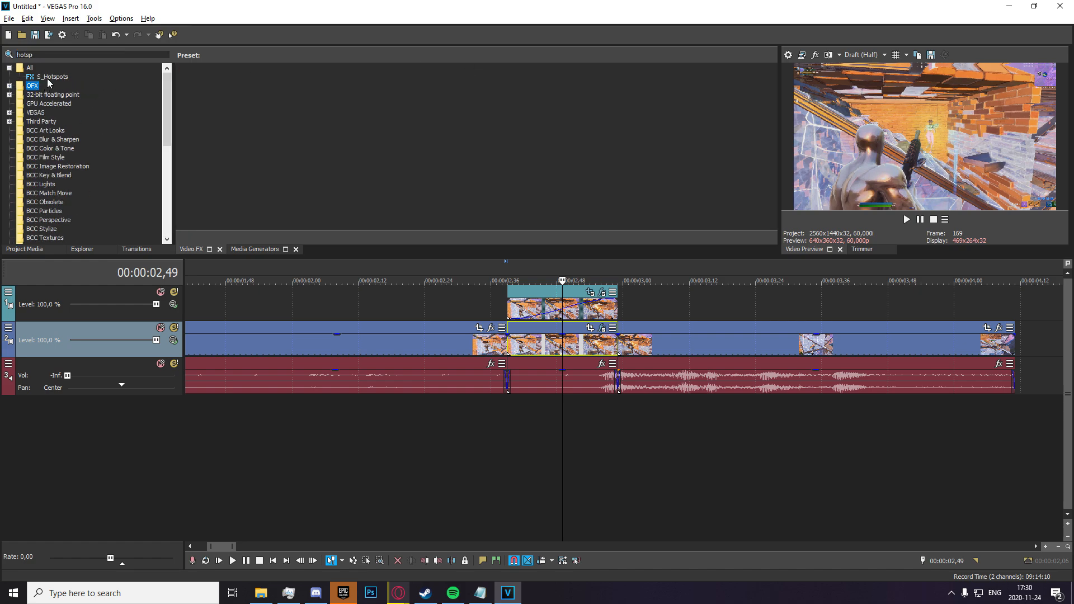
Apply Sapphire S_Hotspots and drag its Threshold down toward 0,000.
{"action": "double_click", "coordinate": [48, 77]}
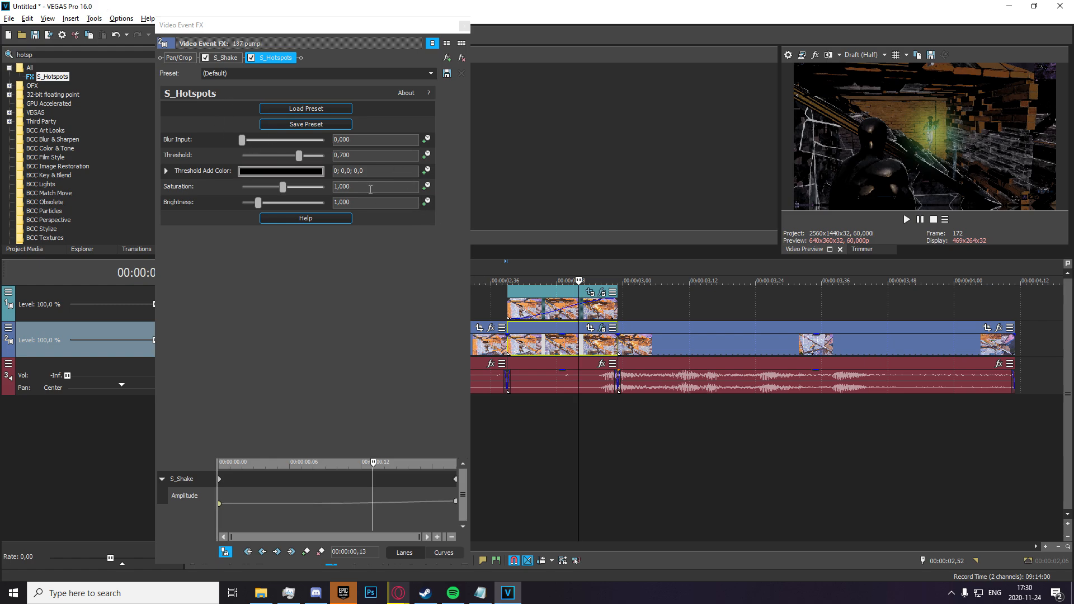
{"action": "mouse_move", "coordinate": [765, 254]}
{"action": "type", "text": "0,200"}
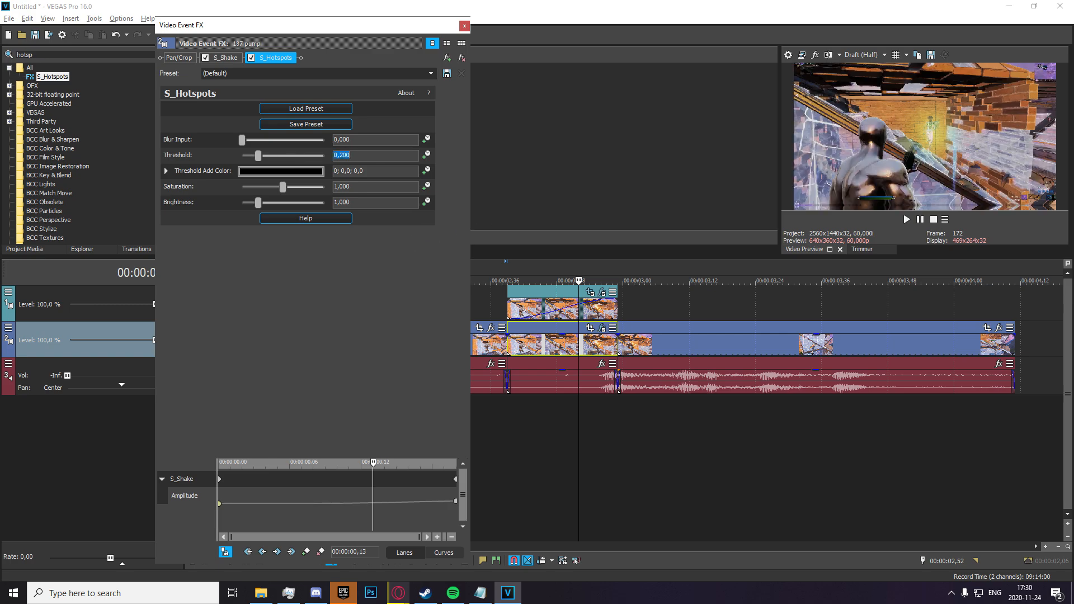
{"action": "mouse_move", "coordinate": [469, 161]}
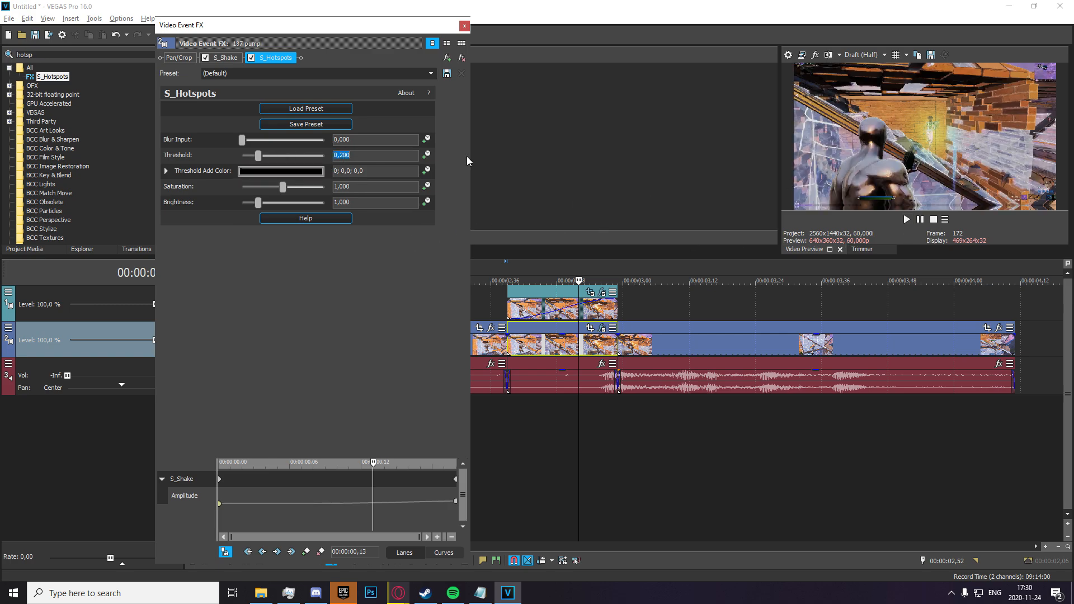
{"action": "left_click_drag", "start_coordinate": [259, 155], "coordinate": [274, 155]}
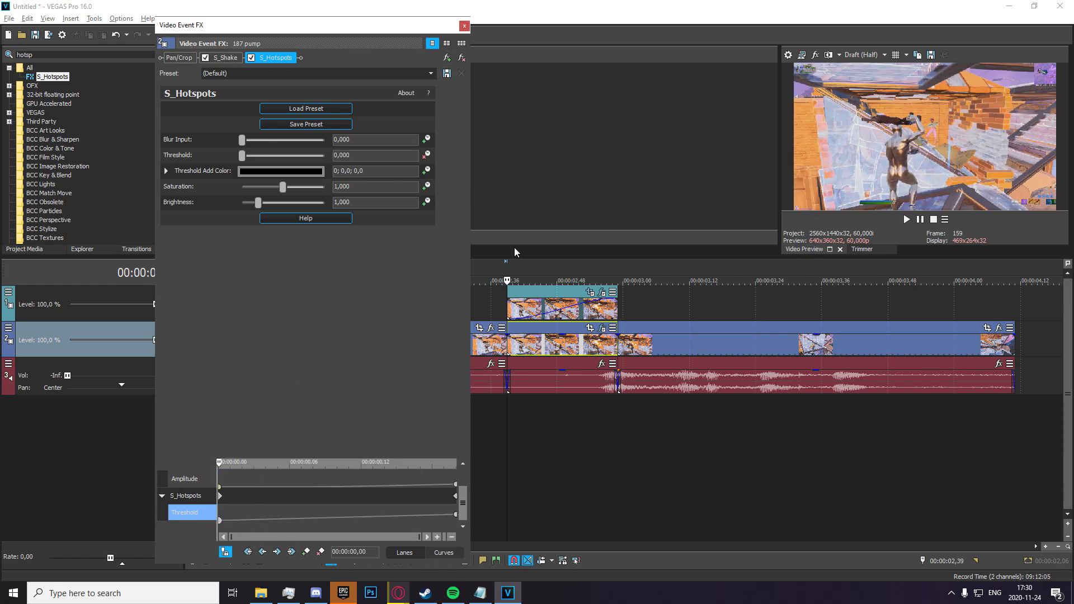
Set Threshold 0,400 at the end, zero the early S_Shake Amplitude, close FX and play back.
{"action": "left_click", "coordinate": [463, 26]}
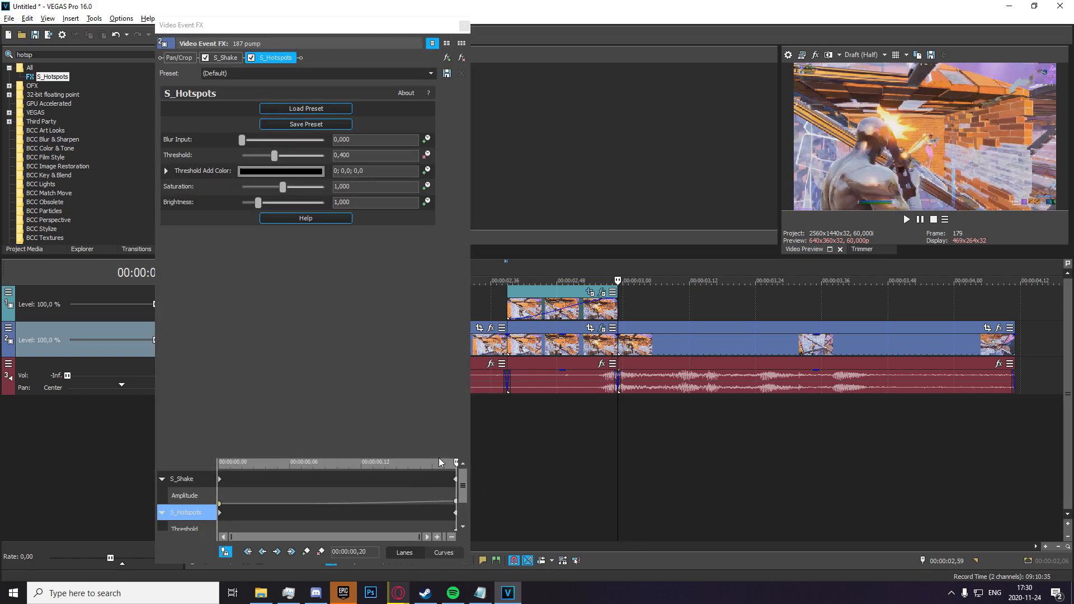
{"action": "left_click", "coordinate": [224, 57]}
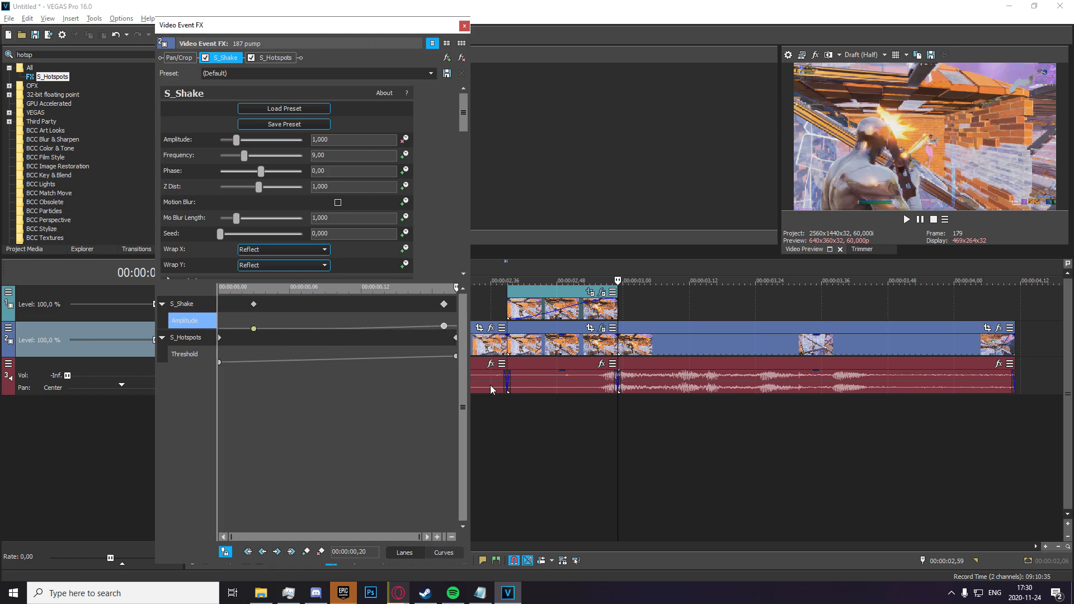
{"action": "left_click", "coordinate": [906, 220]}
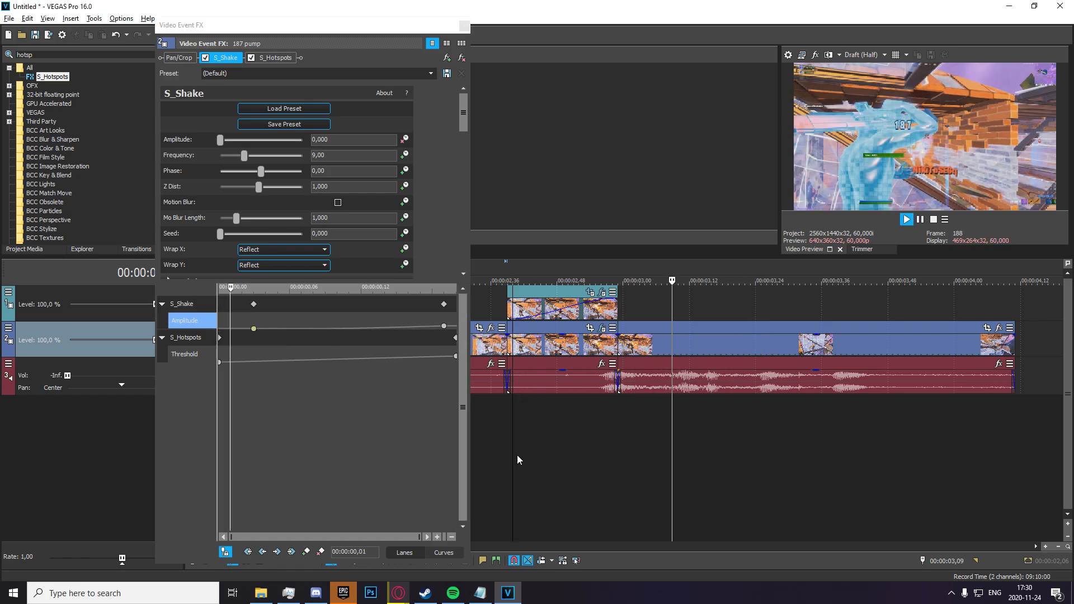
{"action": "left_click", "coordinate": [462, 74]}
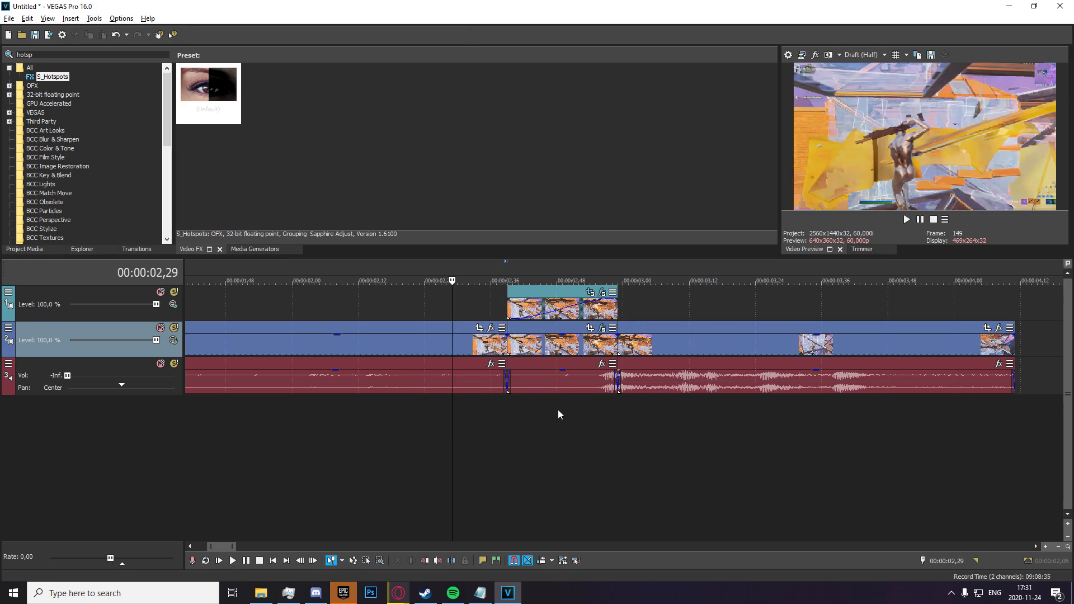
{"action": "left_click", "coordinate": [231, 561]}
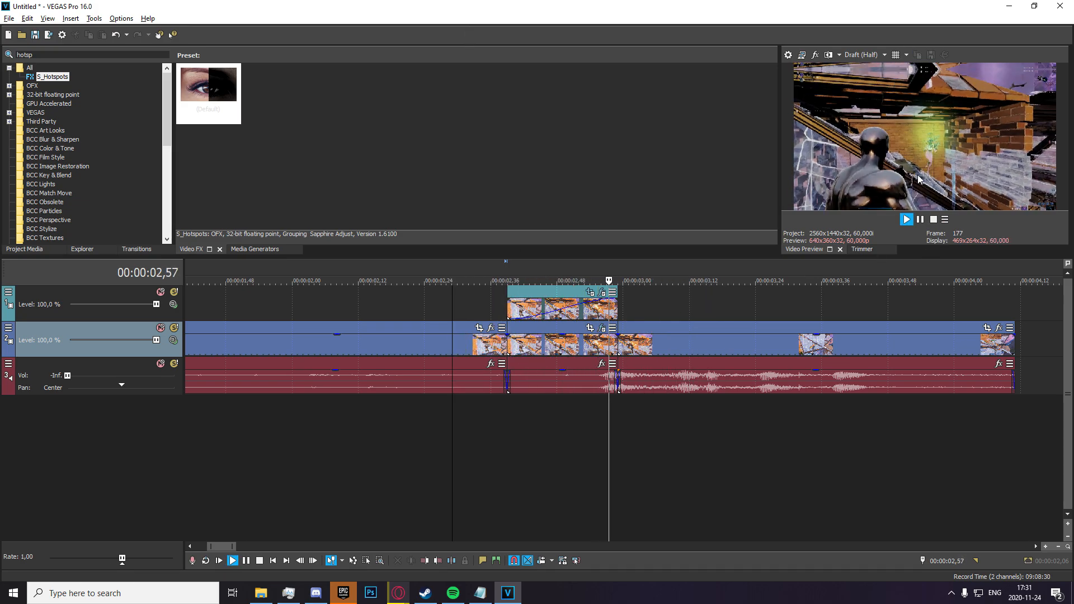